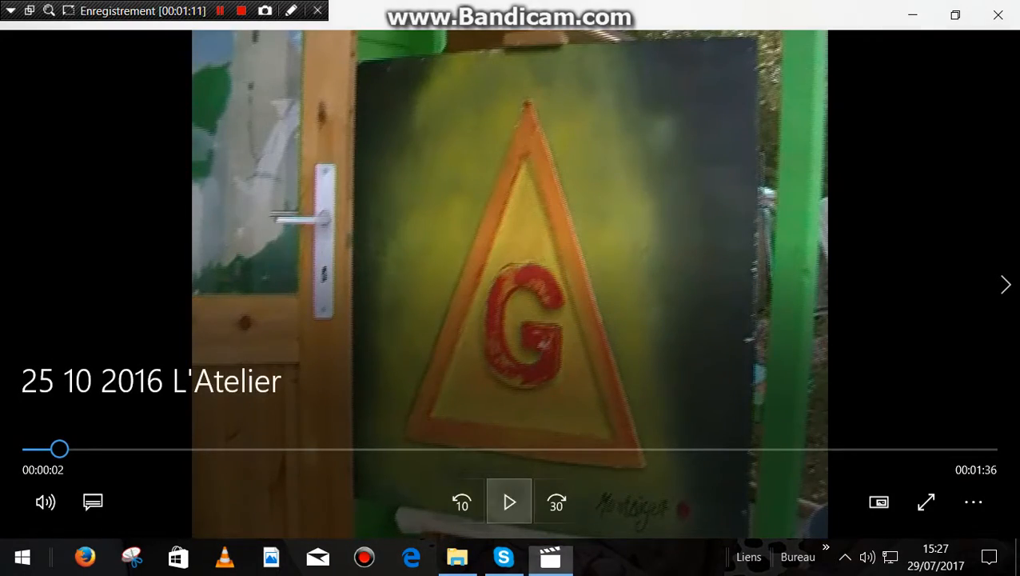
# Resume playback of the paused '25 10 2016 L'Atelier' studio video
pyautogui.click(509, 501)
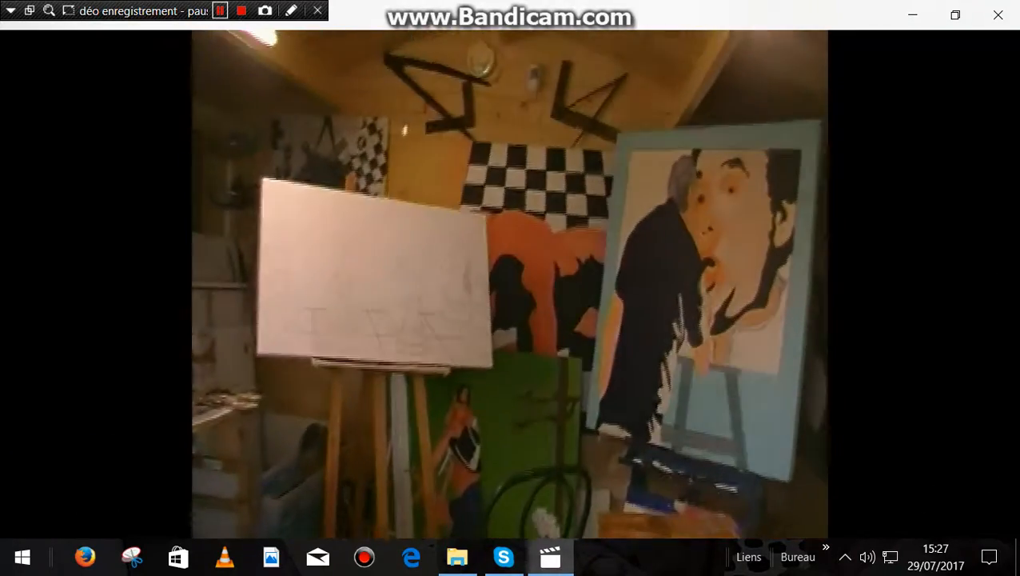